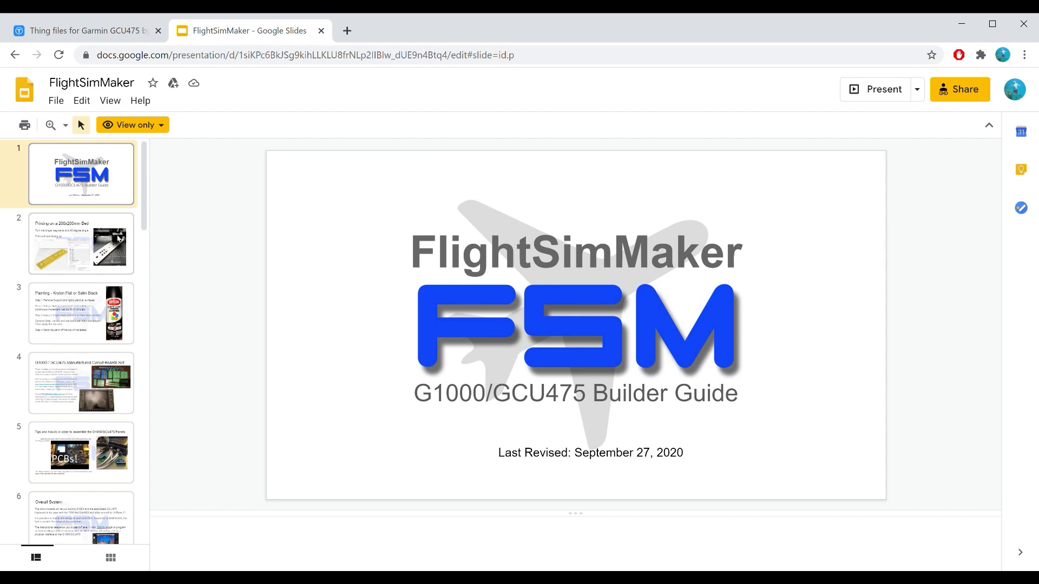
Show the 'Printing on a 200x200mm Bed' slide from the filmstrip.
click(81, 243)
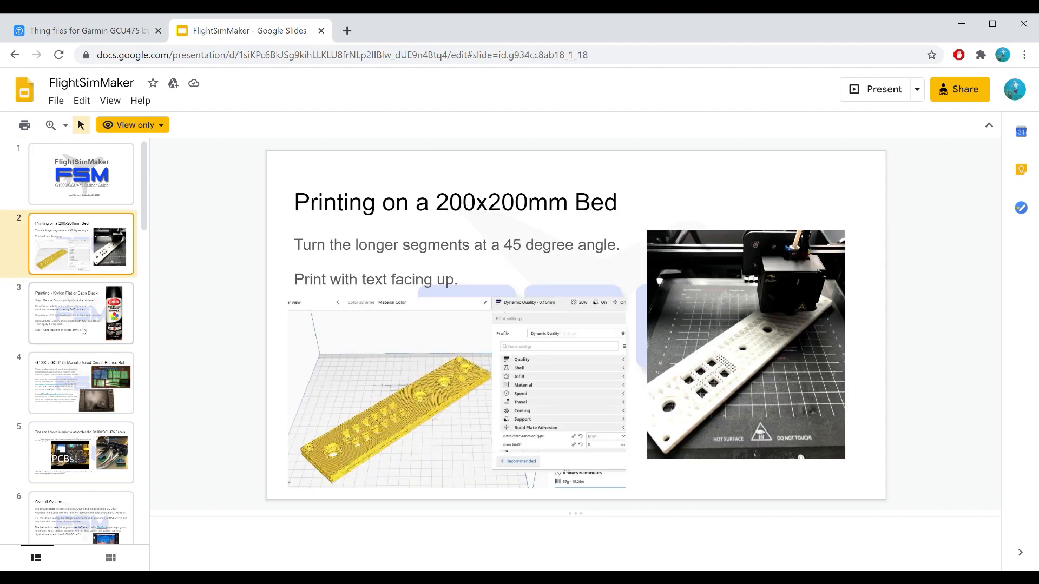